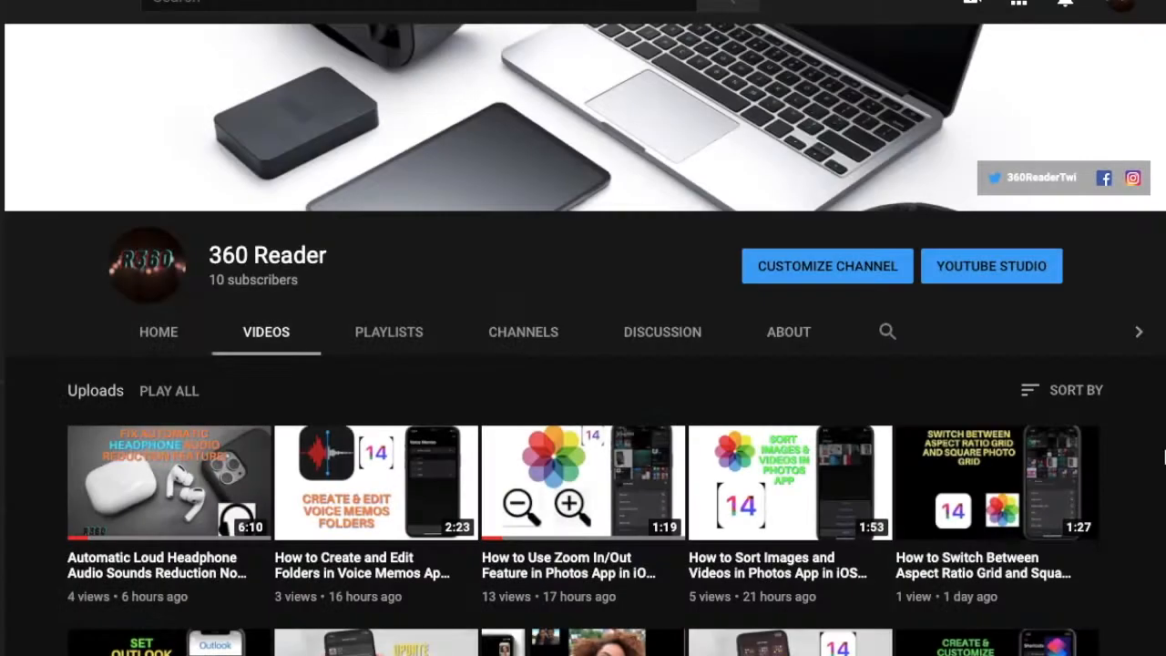
# Switch to the Browse view to list Health categories and scroll through them.
pyautogui.scroll(-3)
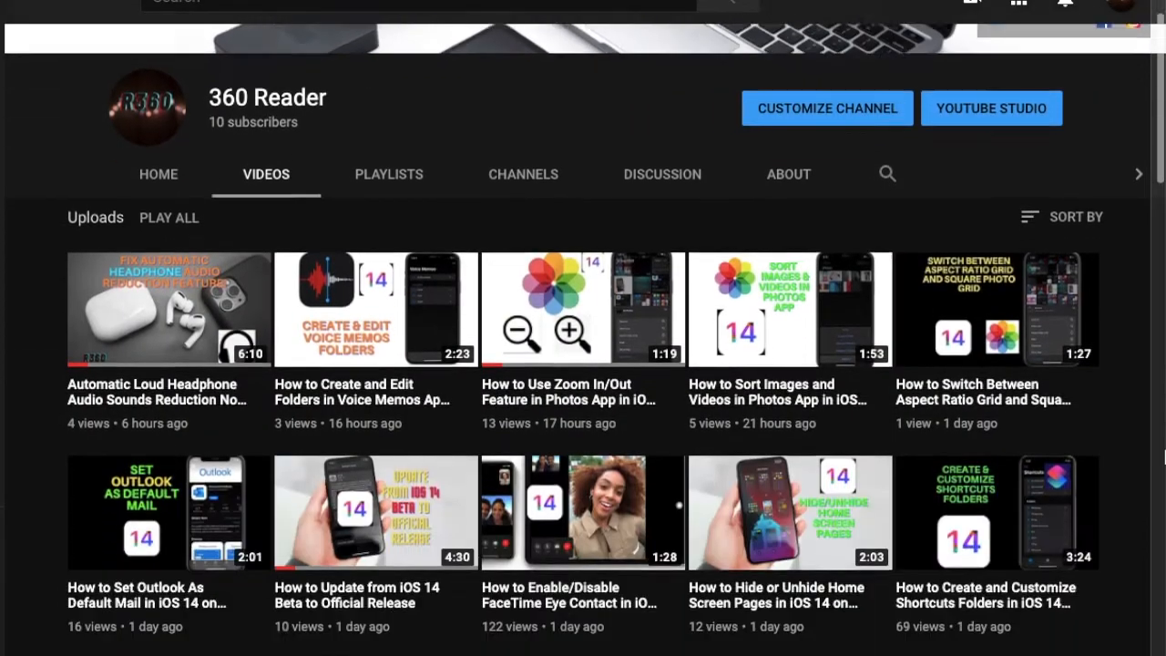
pyautogui.scroll(-3)
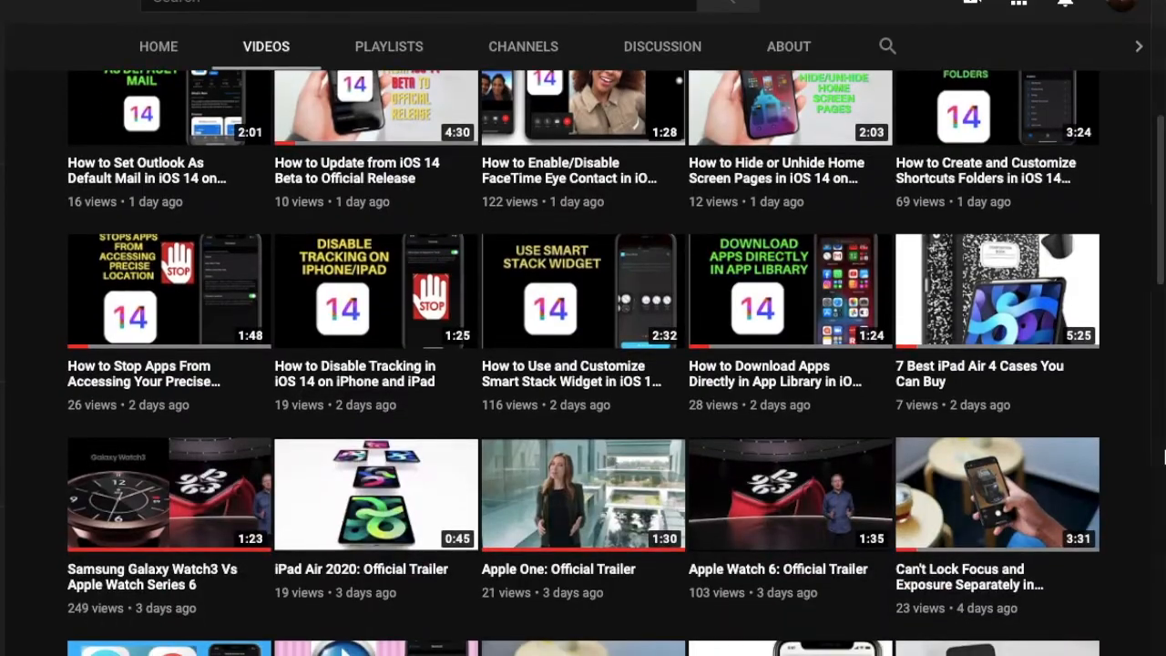
pyautogui.scroll(3)
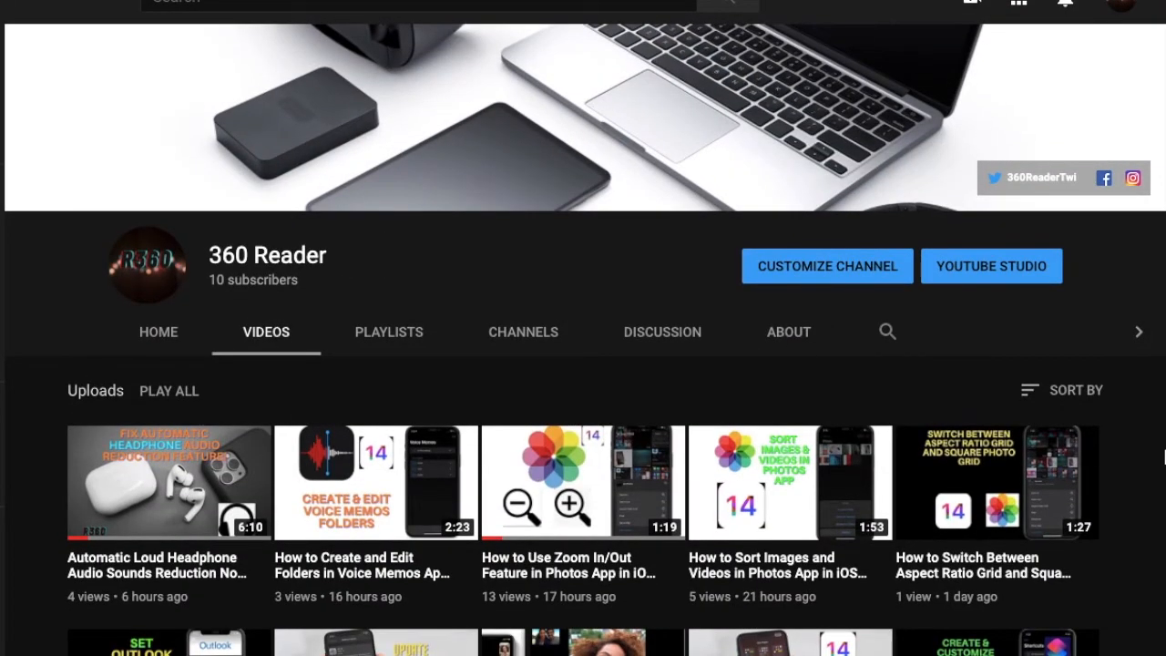
pyautogui.scroll(-3)
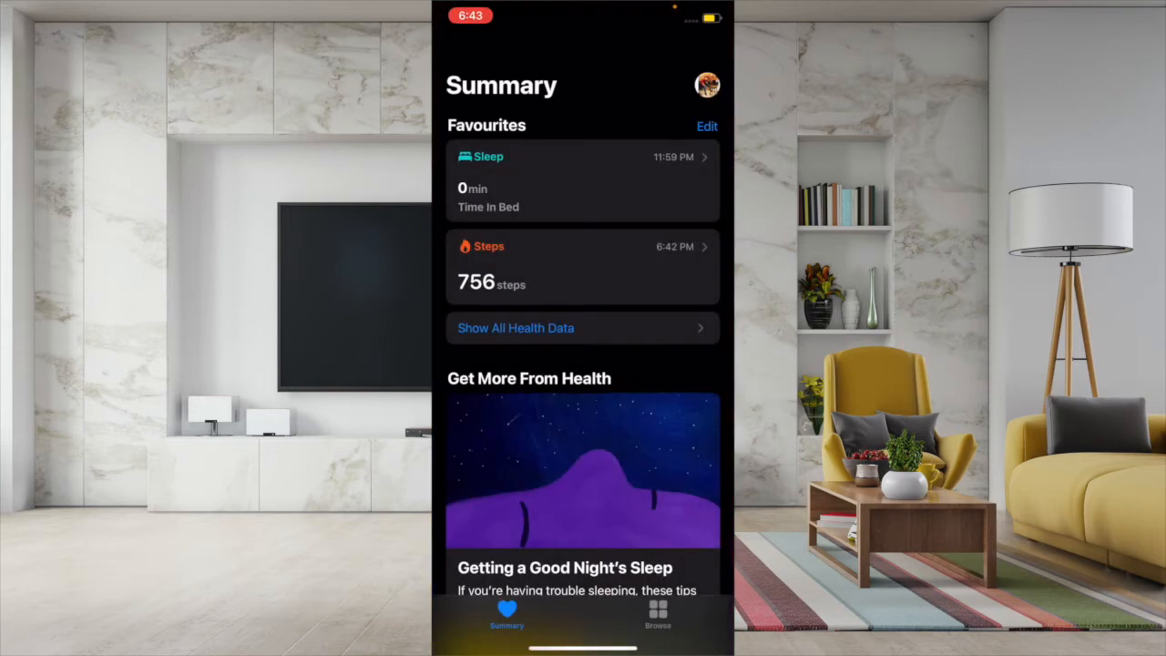
pyautogui.click(657, 616)
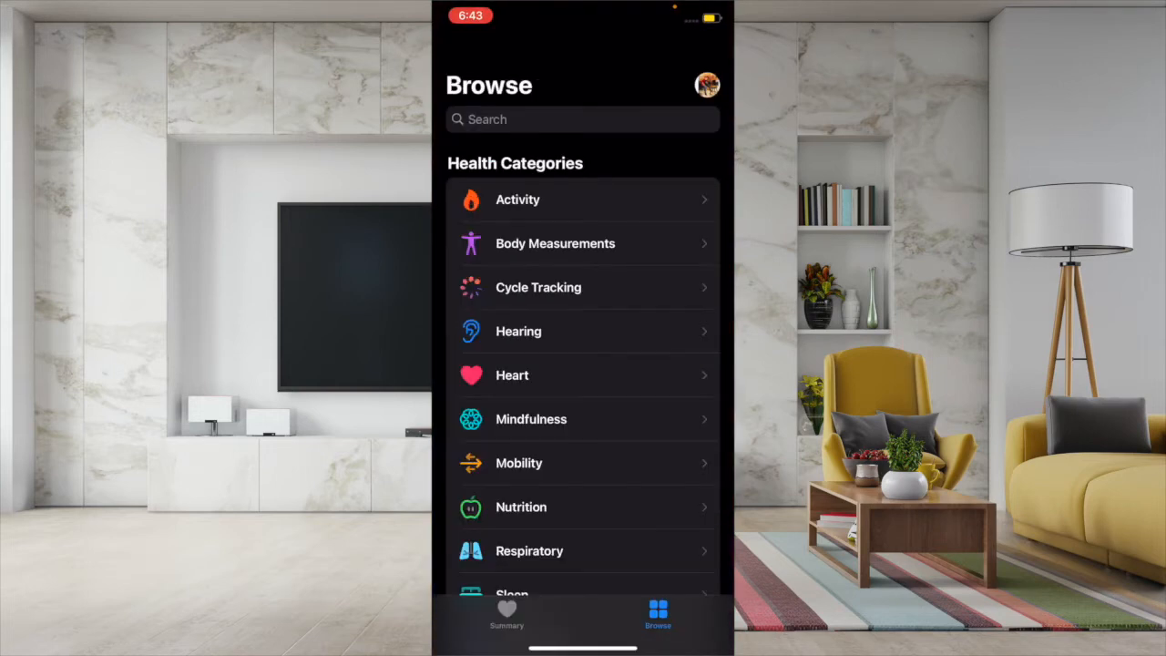
pyautogui.scroll(-3)
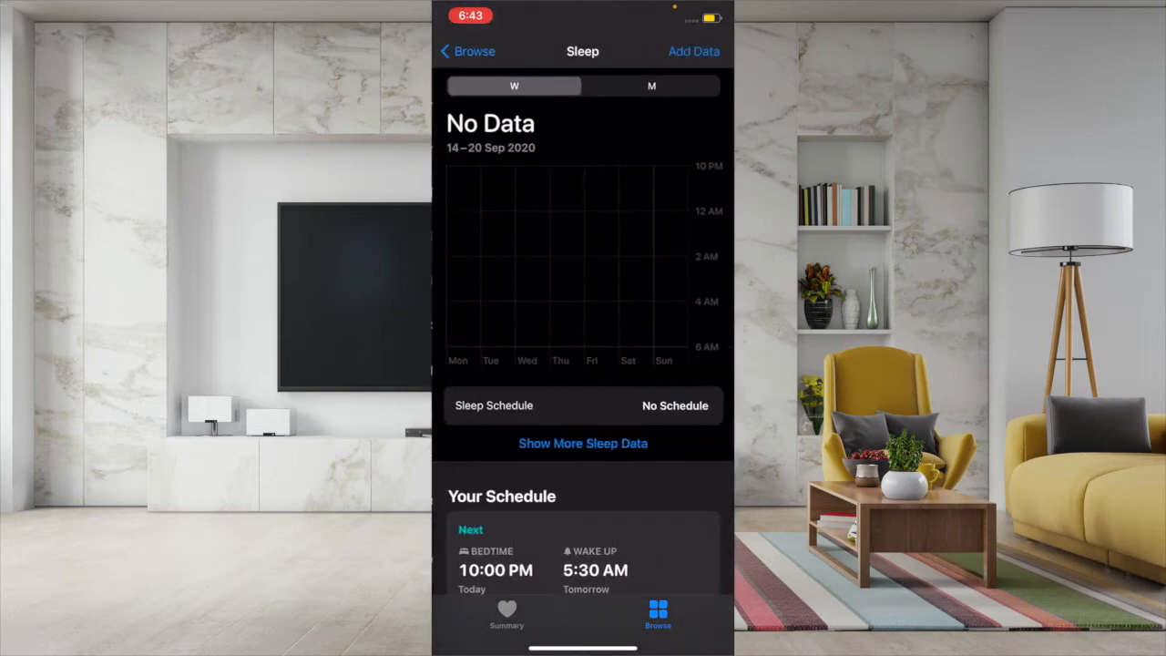
# Scroll the categories toward the Sleep entry.
pyautogui.scroll(-3)
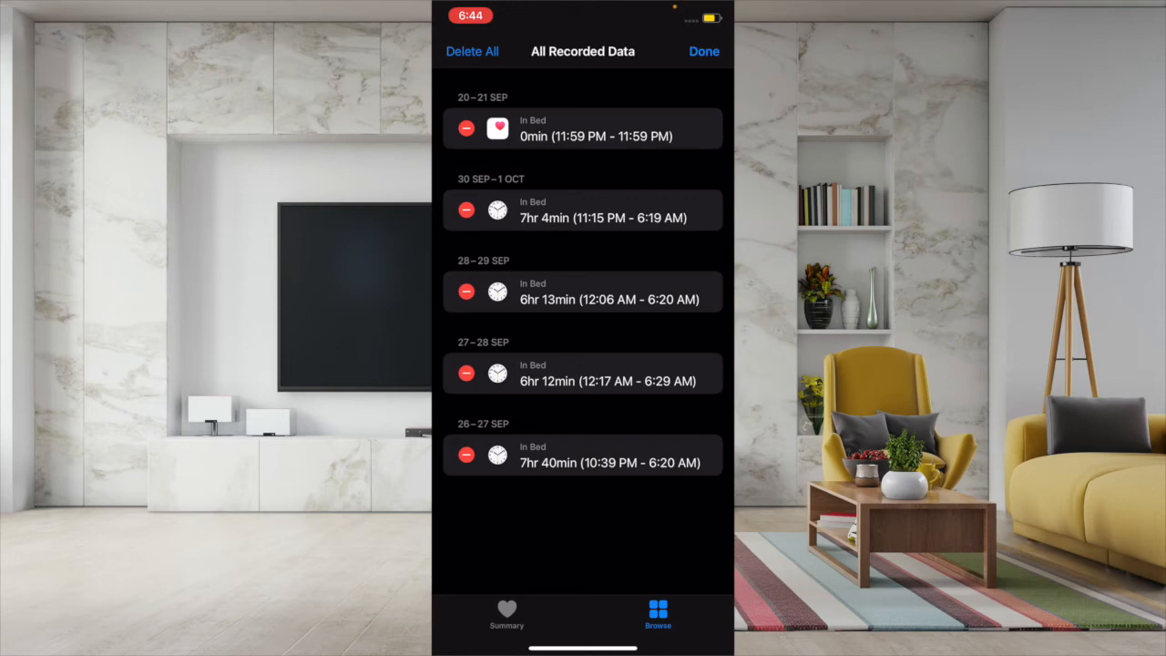
# Delete the 0min in-bed entry for 20–21 Sep from All Recorded Data.
pyautogui.click(466, 127)
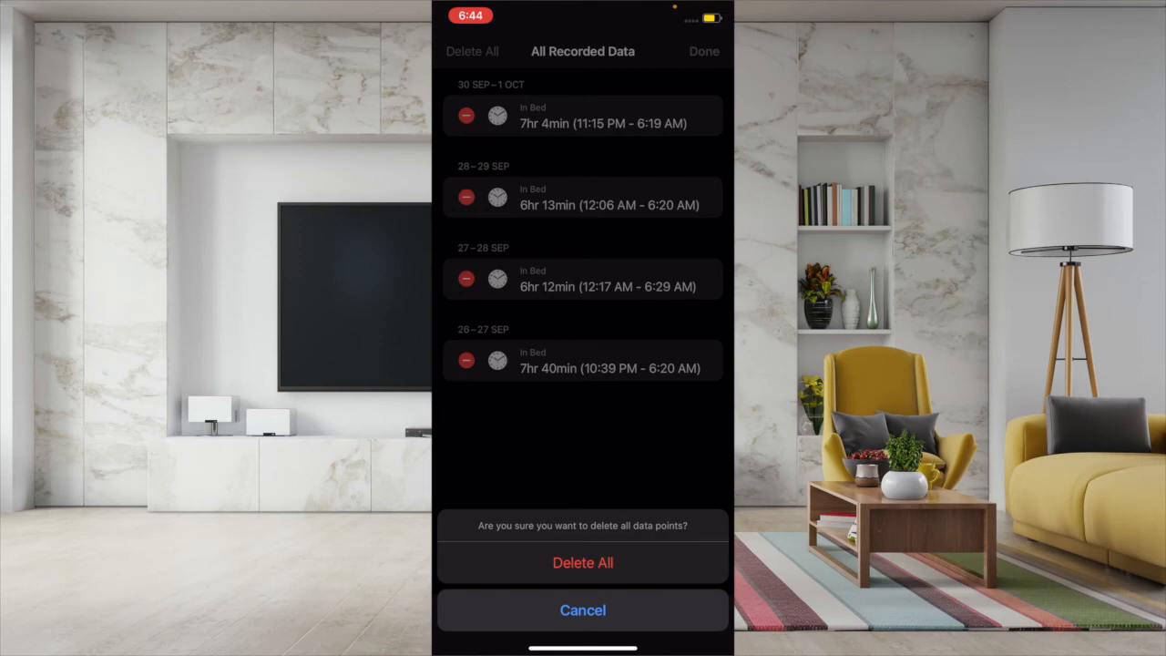
# Confirm Delete All to remove every recorded sleep data point.
pyautogui.click(583, 610)
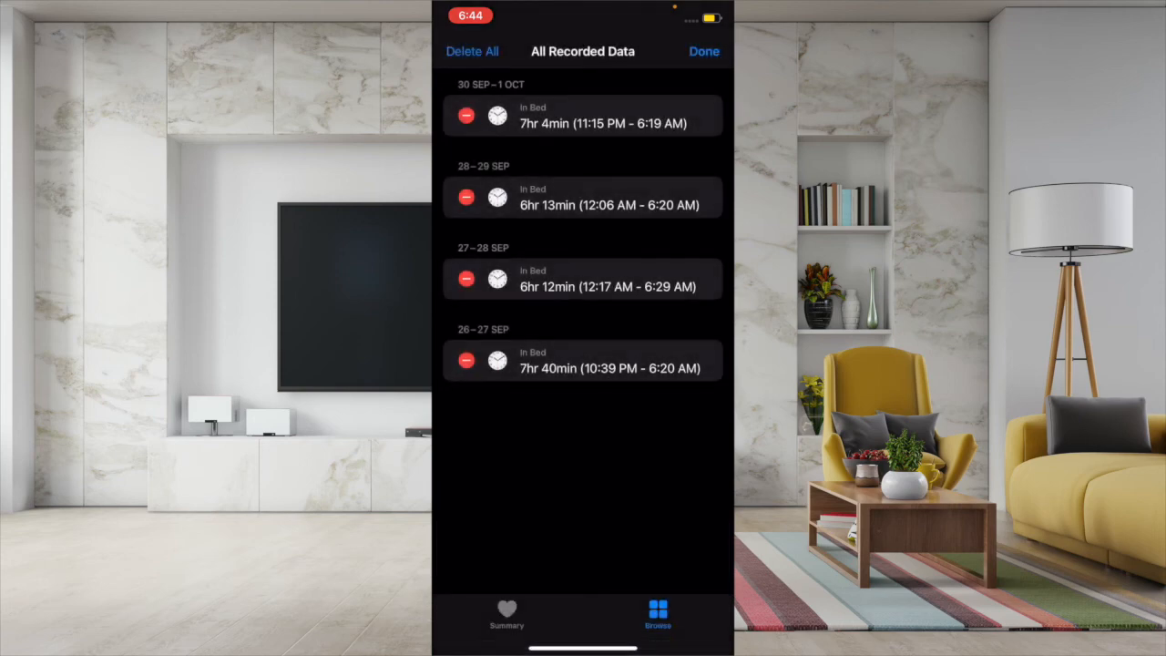